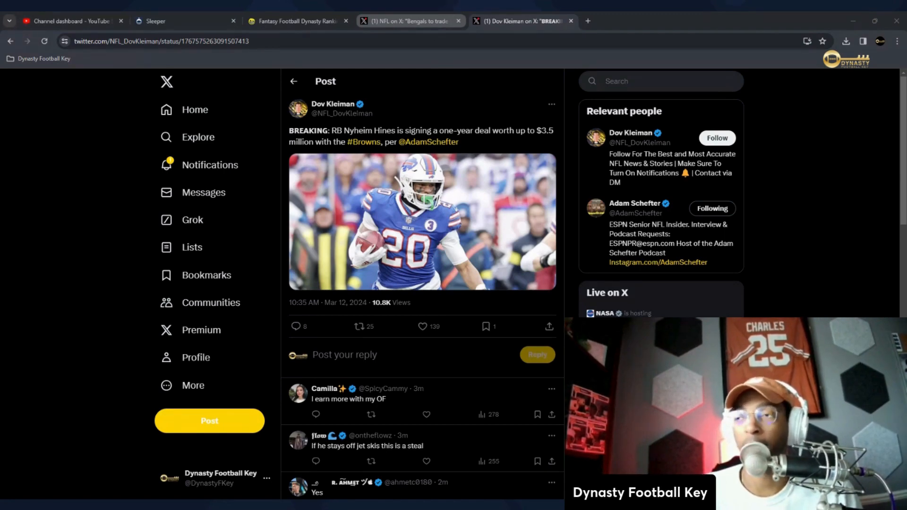
- Switch to the X tab showing the NFL post on the Bengals trading Joe Mixon to the Texans
left_click(409, 20)
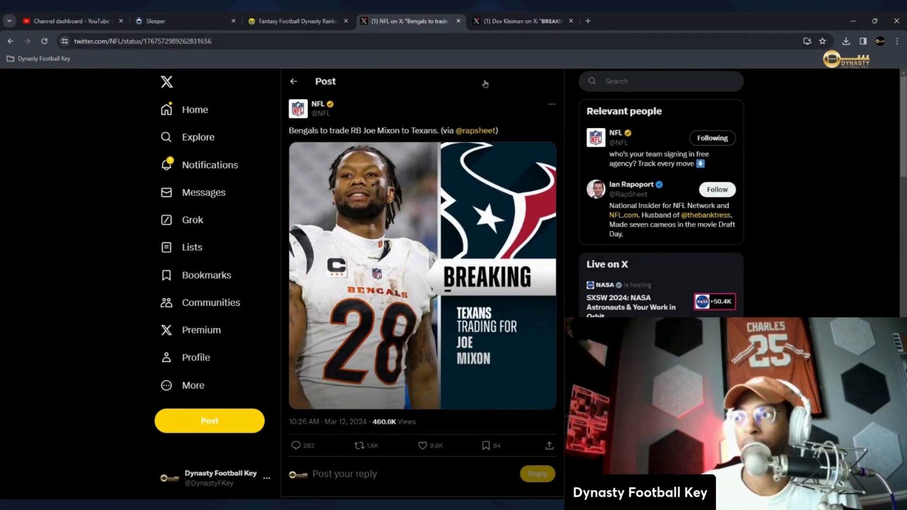
mouse_move(511, 115)
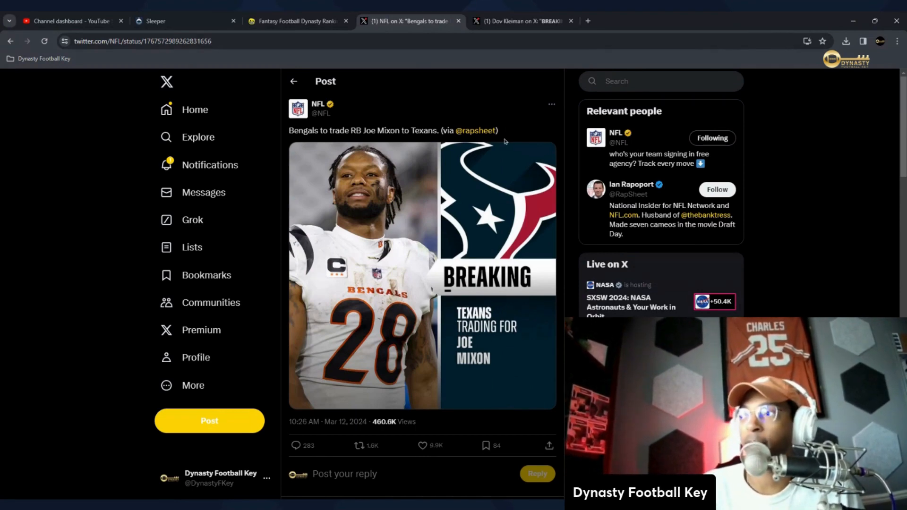
- Switch to the FootballGuys dynasty rankings where Joe Mixon sits at No. 209, RB56
left_click(298, 21)
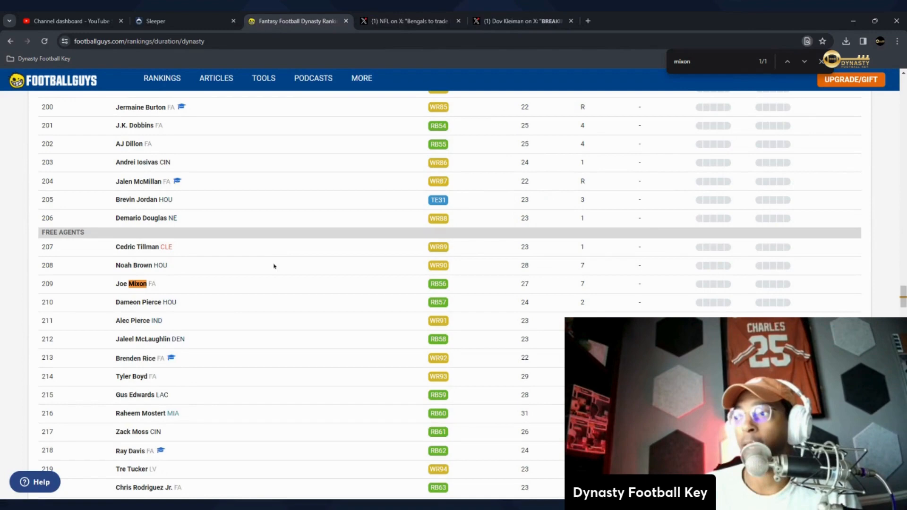
mouse_move(434, 295)
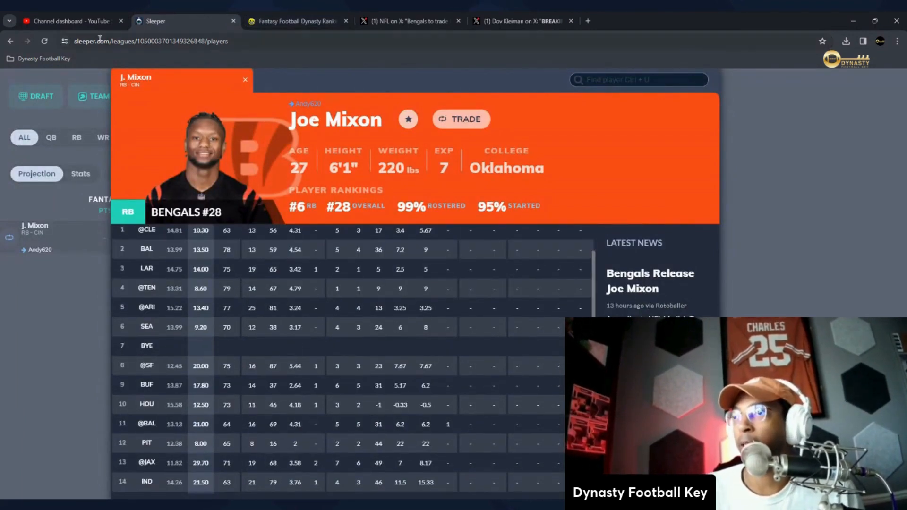
- Show Joe Mixon's year-by-year career stats on his Sleeper player card
left_click(80, 174)
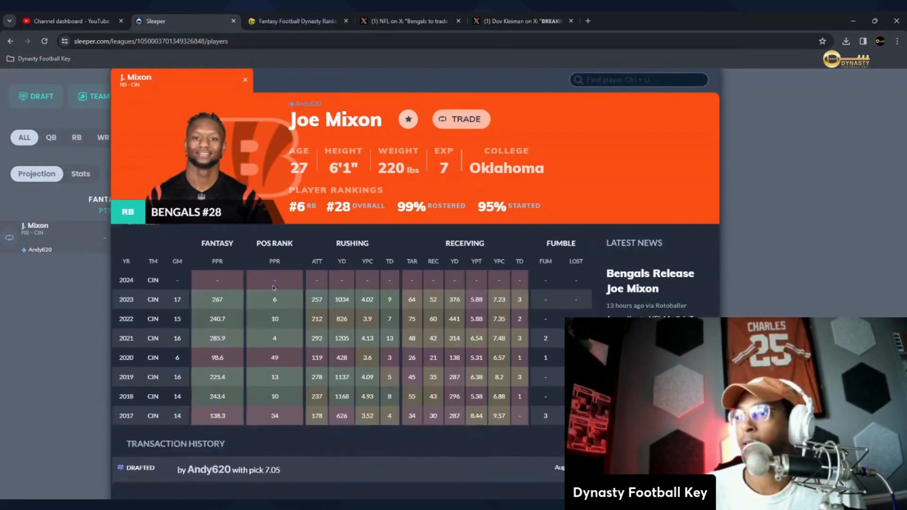
scroll("down", 3)
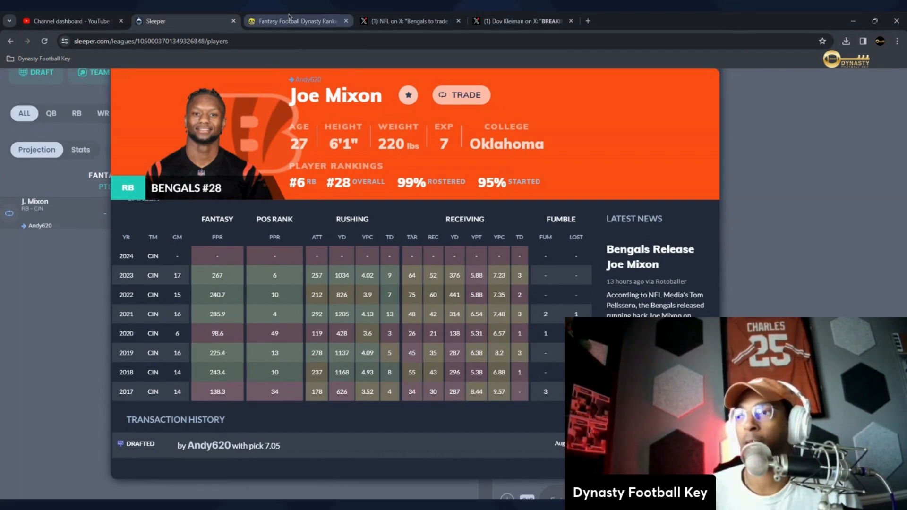
- Return to the FootballGuys rankings and scroll up from Mixon's row through the players ranked above him
left_click(295, 21)
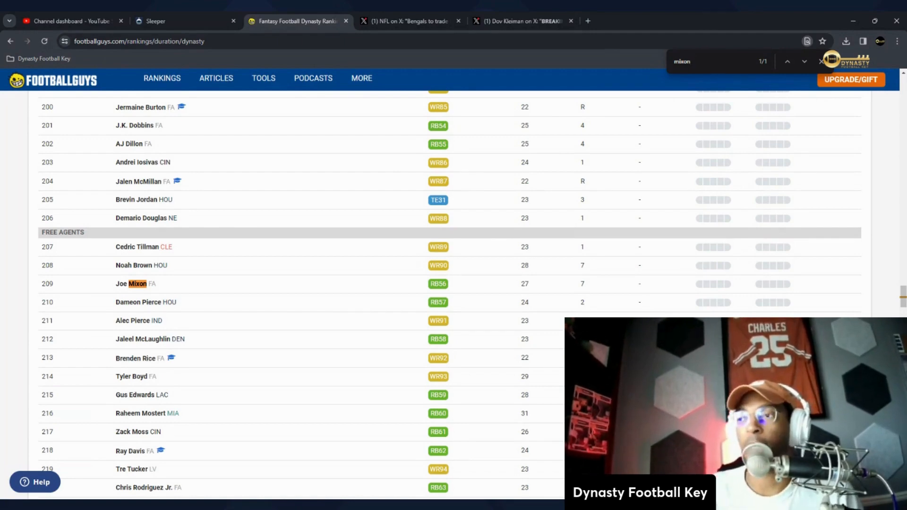
scroll("up", 3)
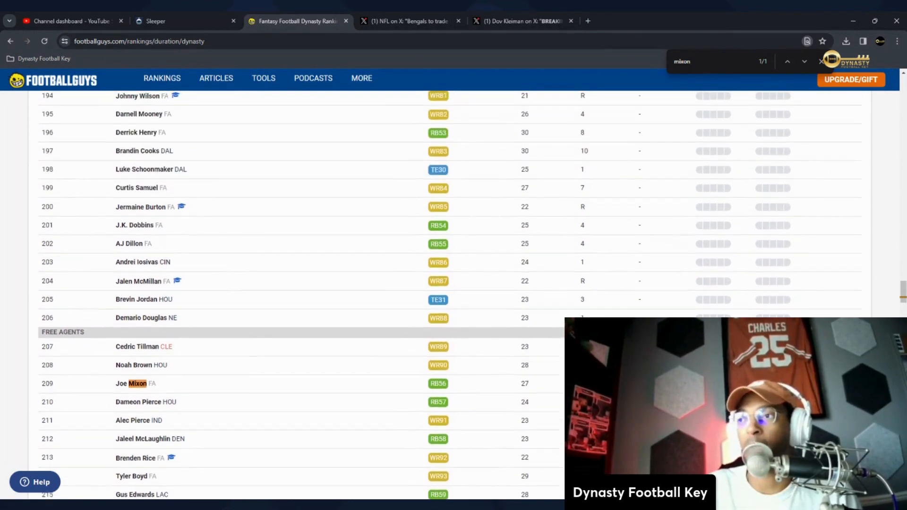
scroll("up", 3)
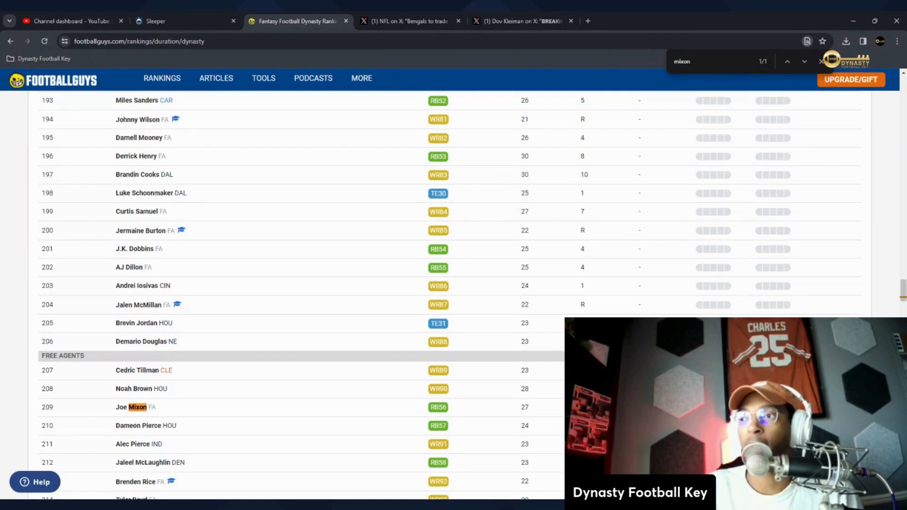
scroll("up", 3)
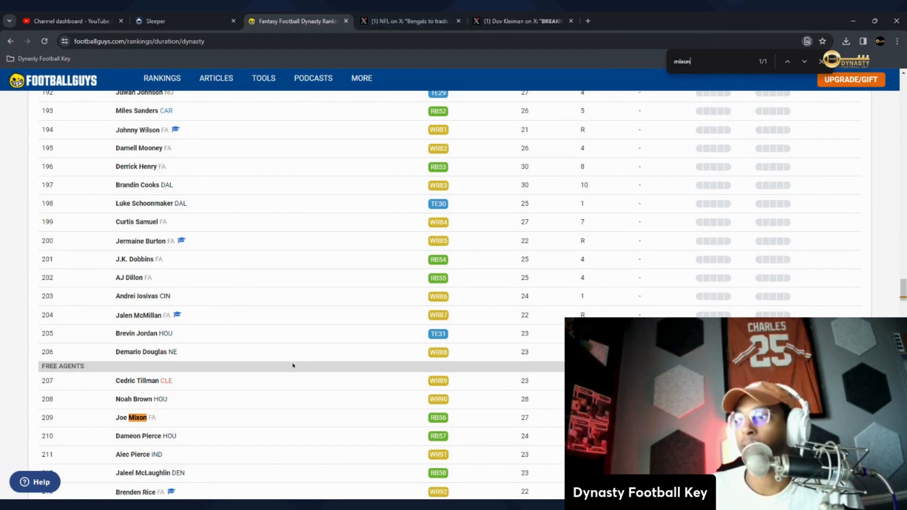
scroll("up", 3)
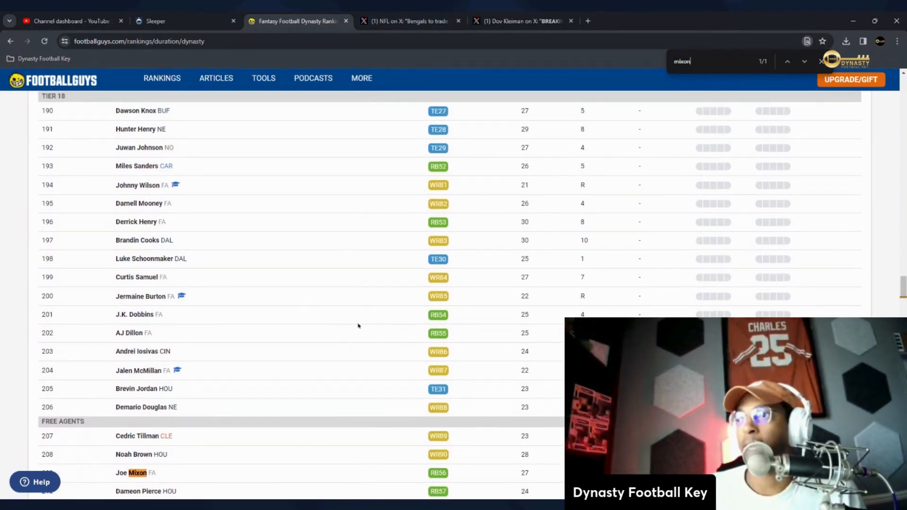
scroll("up", 3)
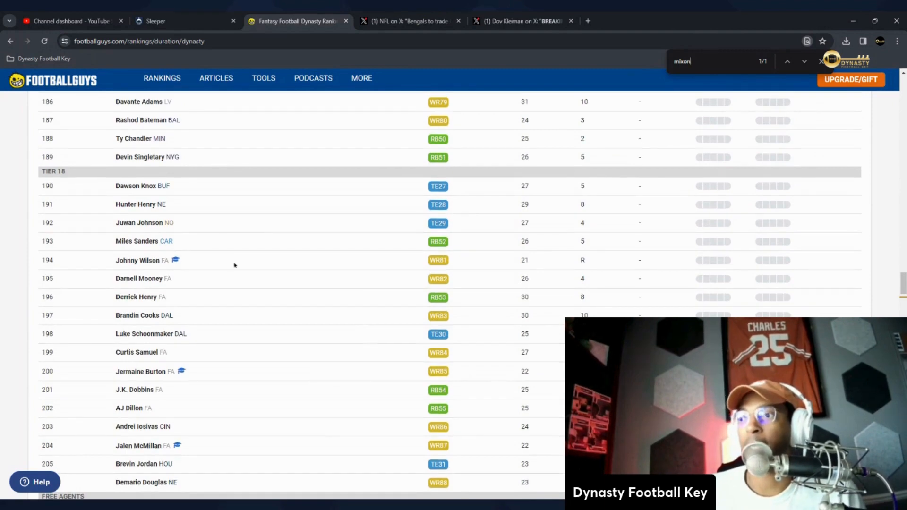
scroll("up", 3)
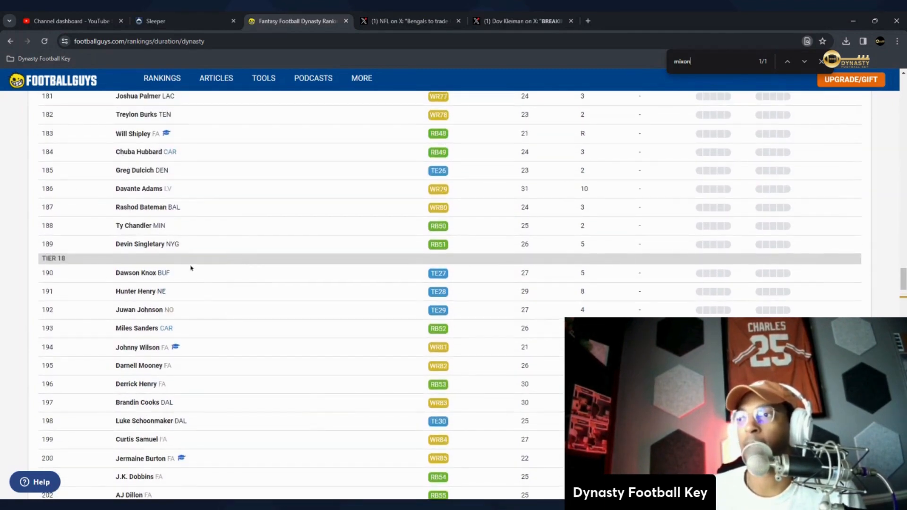
scroll("up", 3)
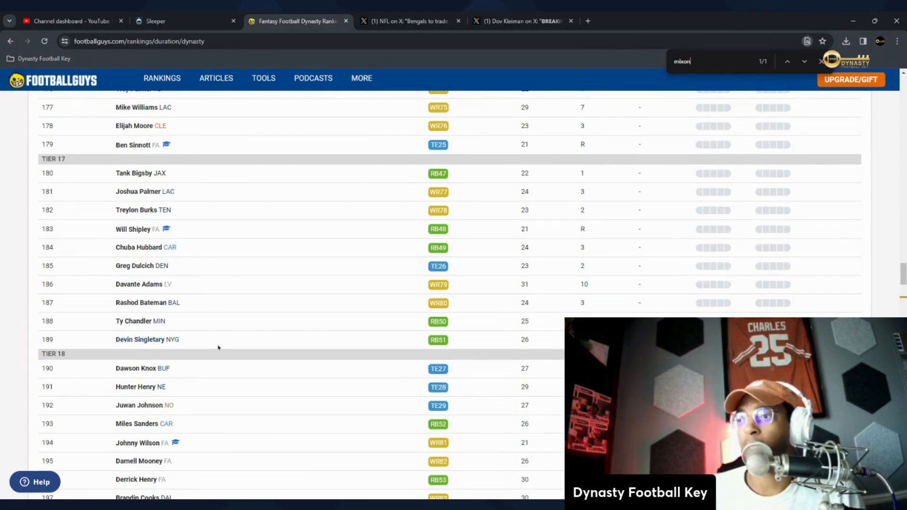
scroll("up", 3)
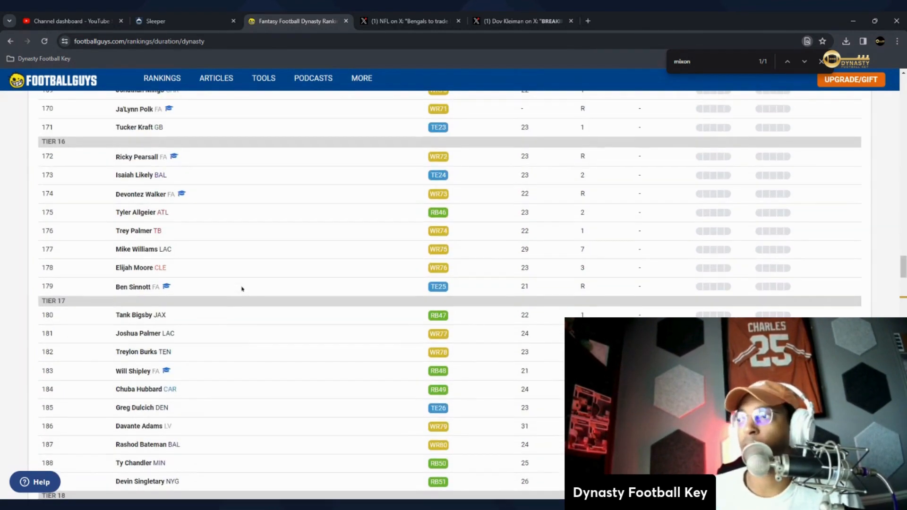
- Keep scrolling up to review the Tier 11–12 players ranked 131–150, including Conner and Ekeler
scroll("up", 3)
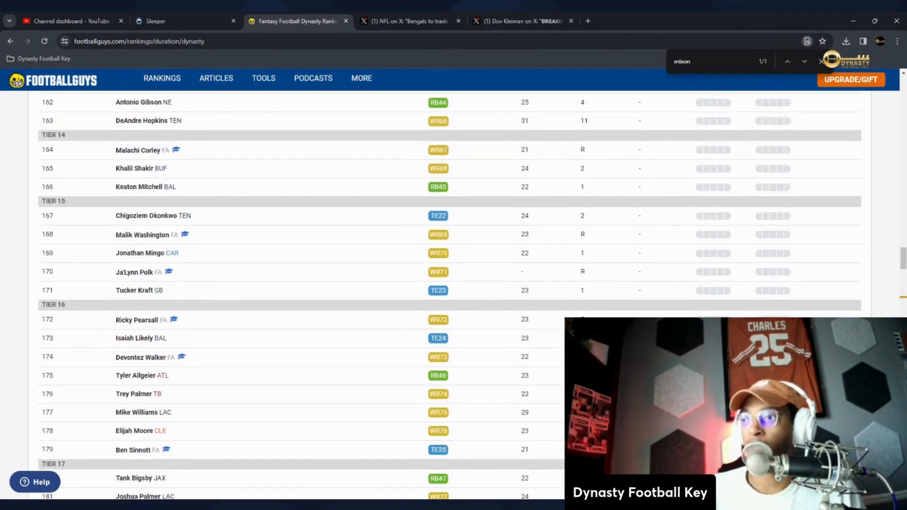
scroll("up", 3)
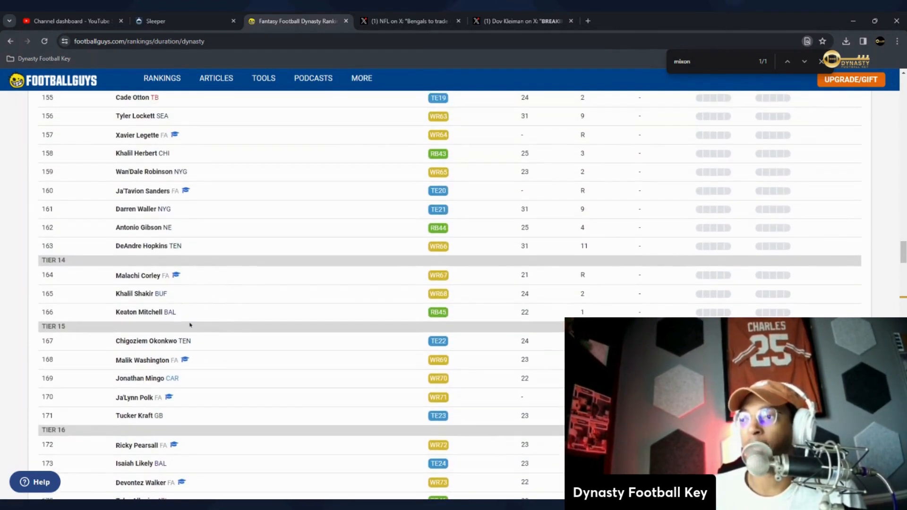
scroll("up", 3)
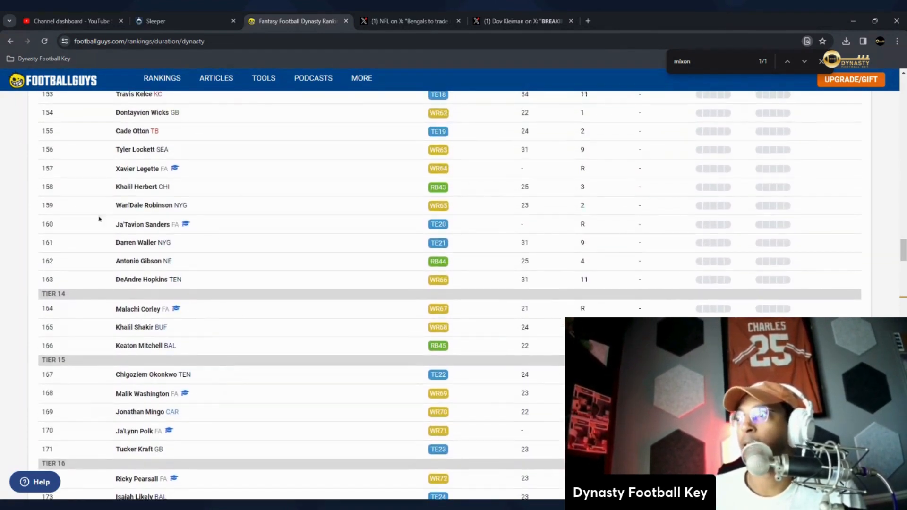
scroll("up", 3)
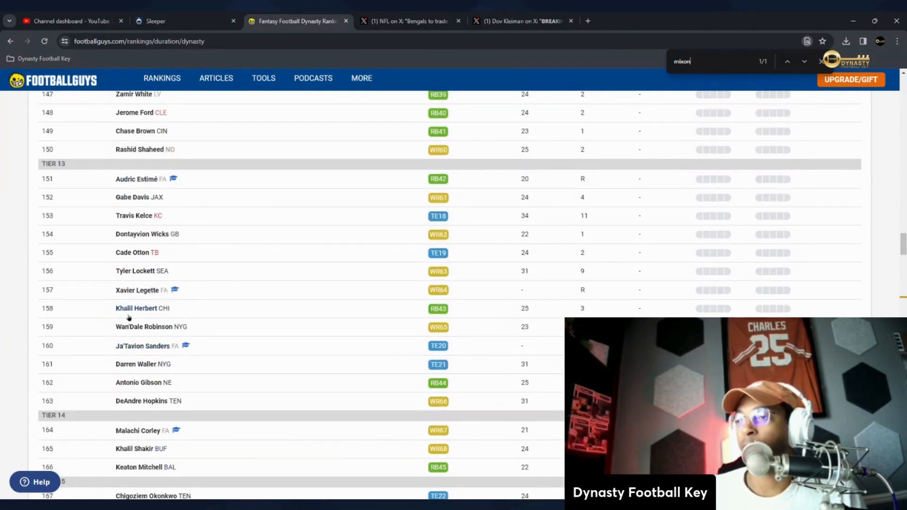
scroll("up", 3)
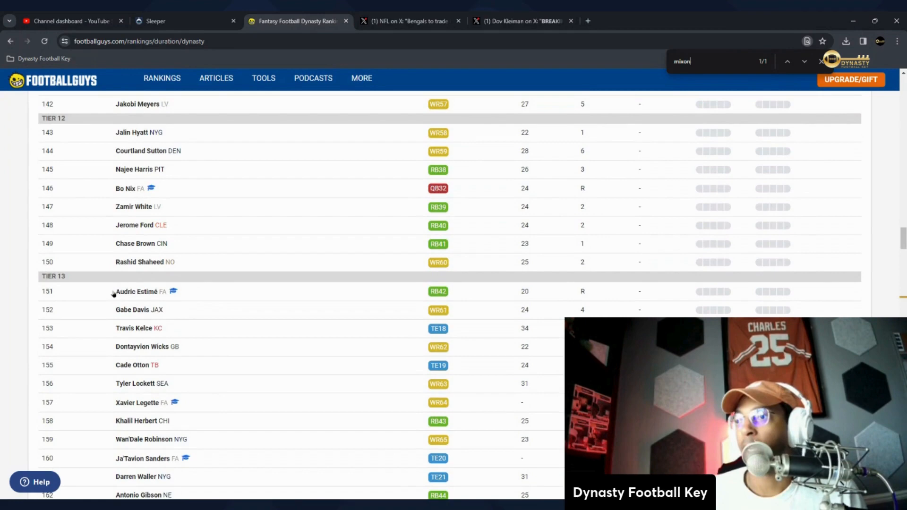
scroll("up", 3)
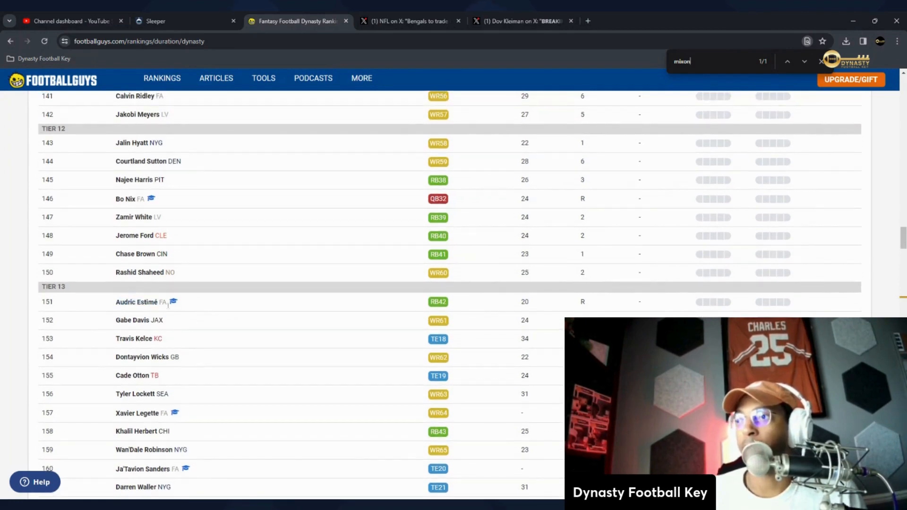
mouse_move(128, 257)
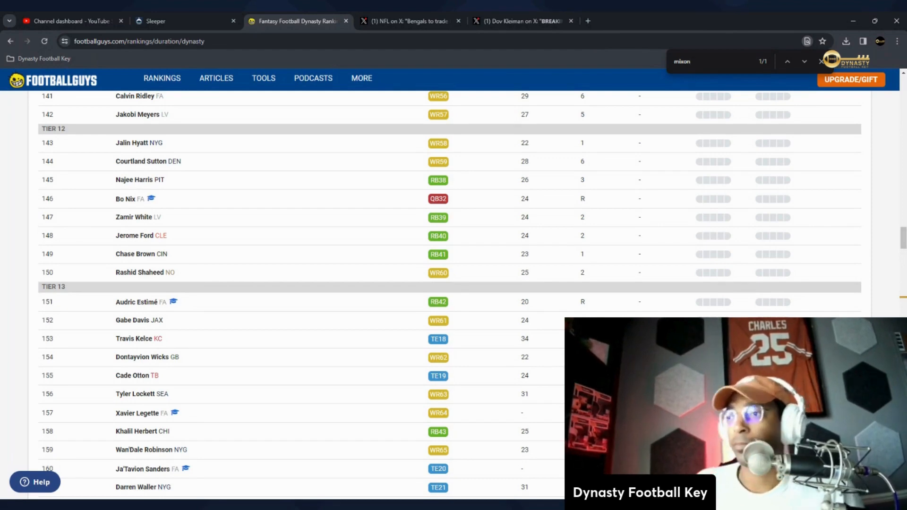
scroll("up", 3)
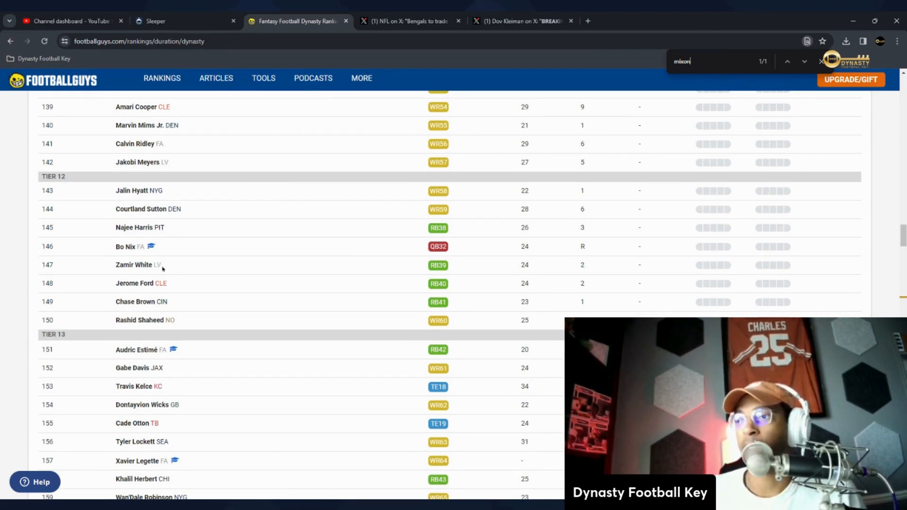
scroll("up", 3)
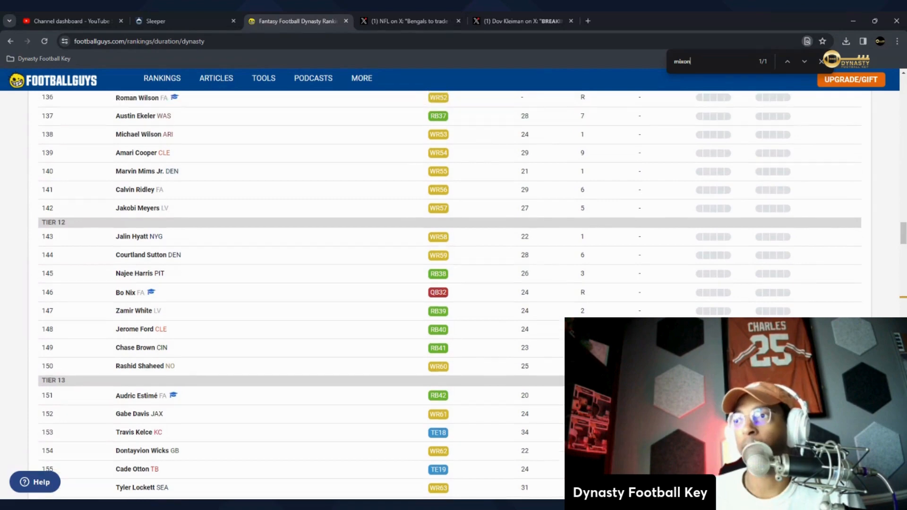
scroll("up", 3)
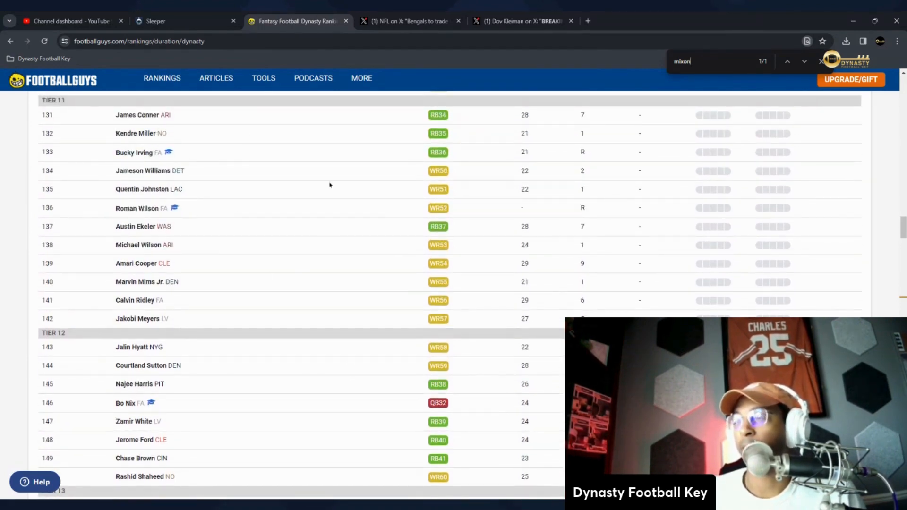
mouse_move(151, 238)
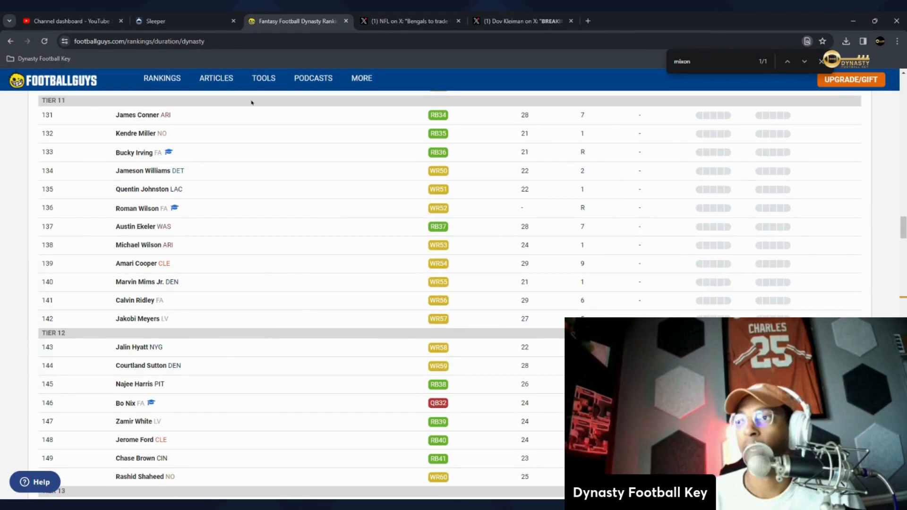
mouse_move(139, 166)
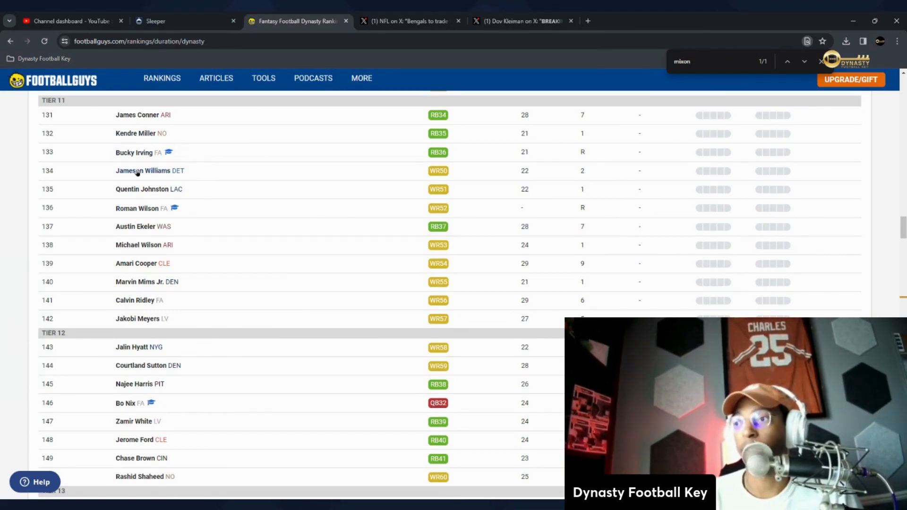
mouse_move(147, 369)
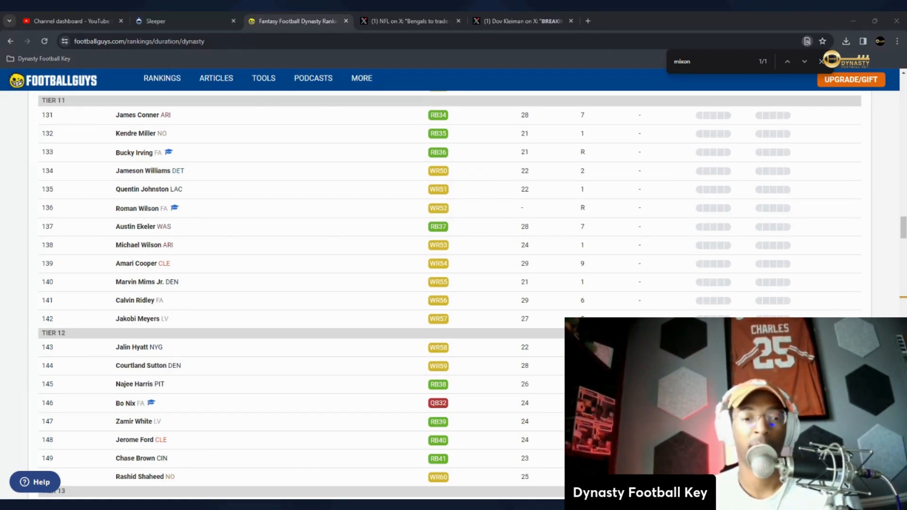
mouse_move(274, 187)
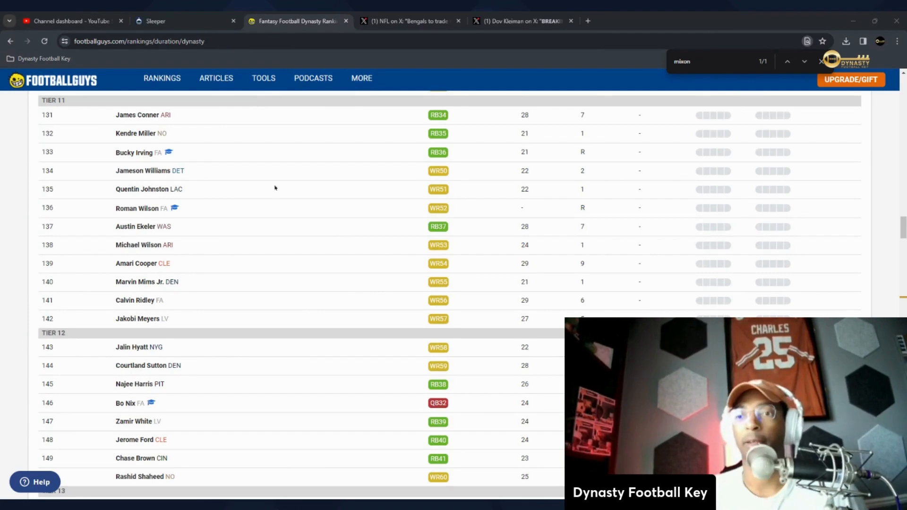
mouse_move(233, 195)
type("da")
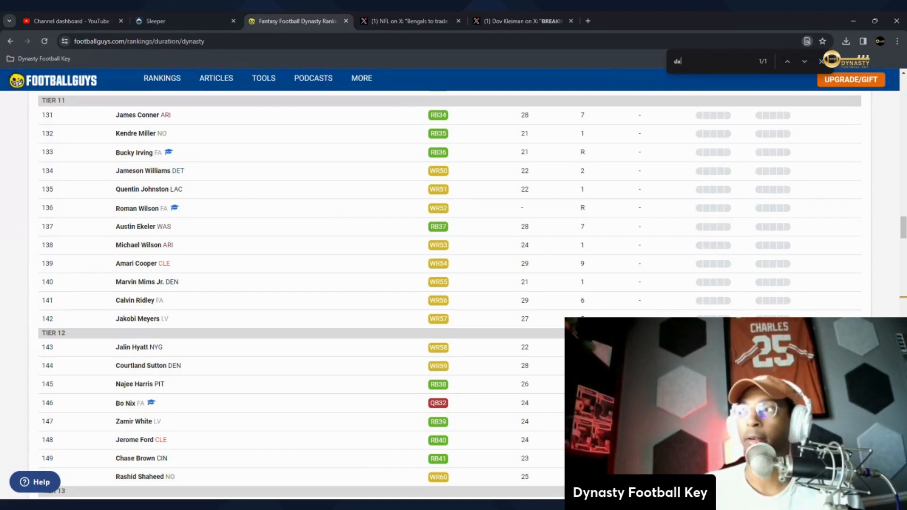
- Search the page for 'darnell' and scroll up through the Tier 13–17 players ranked above Mooney
type("rnell")
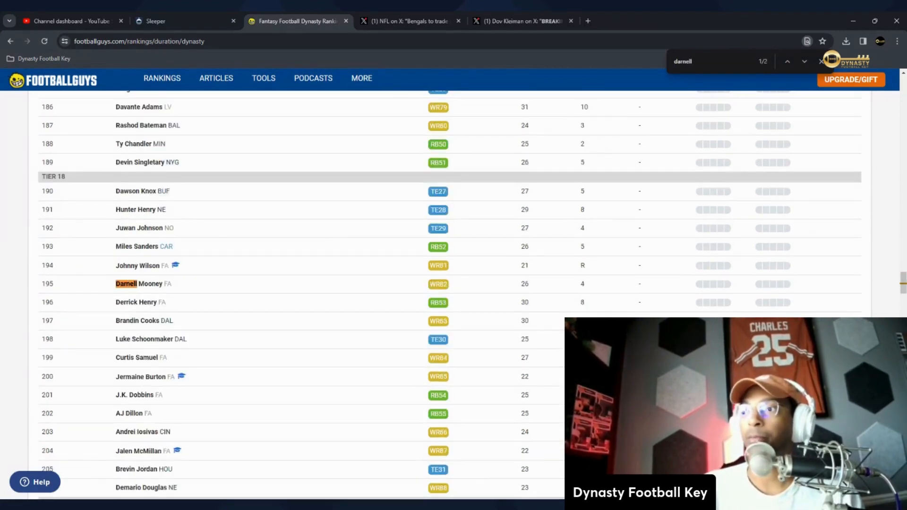
mouse_move(455, 289)
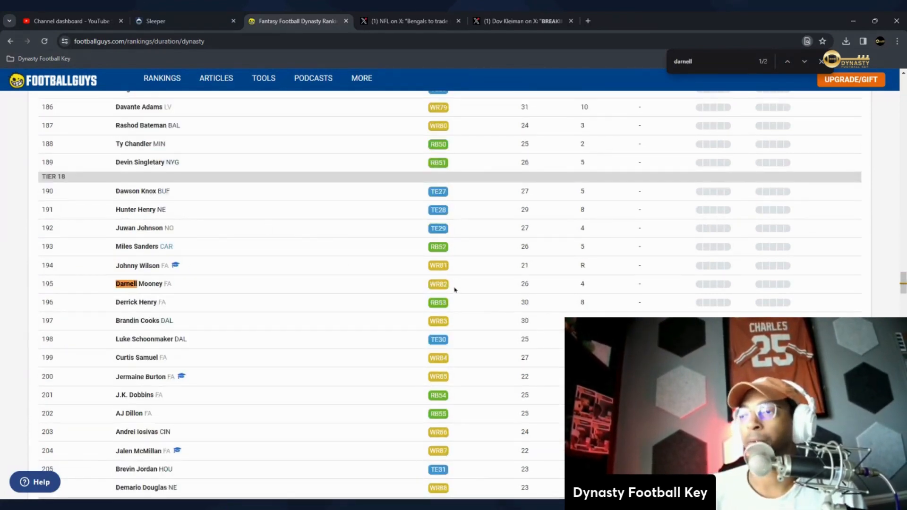
scroll("up", 3)
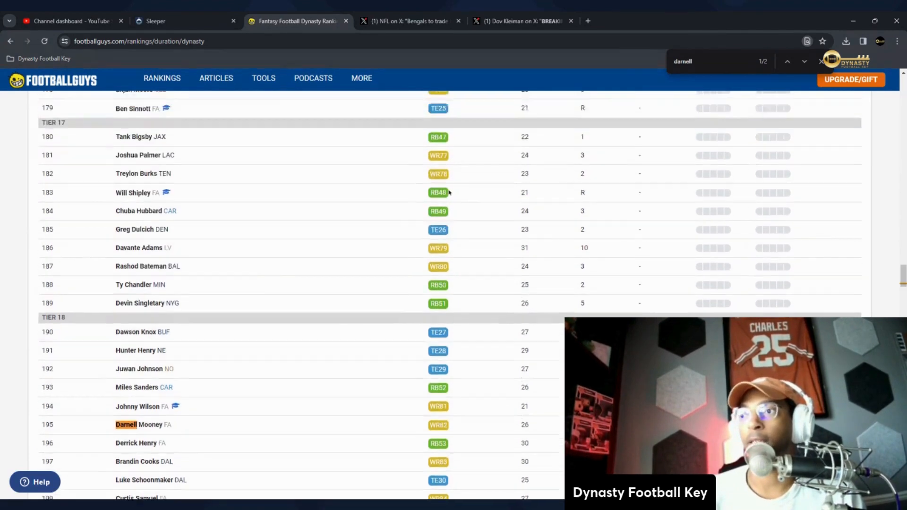
scroll("up", 3)
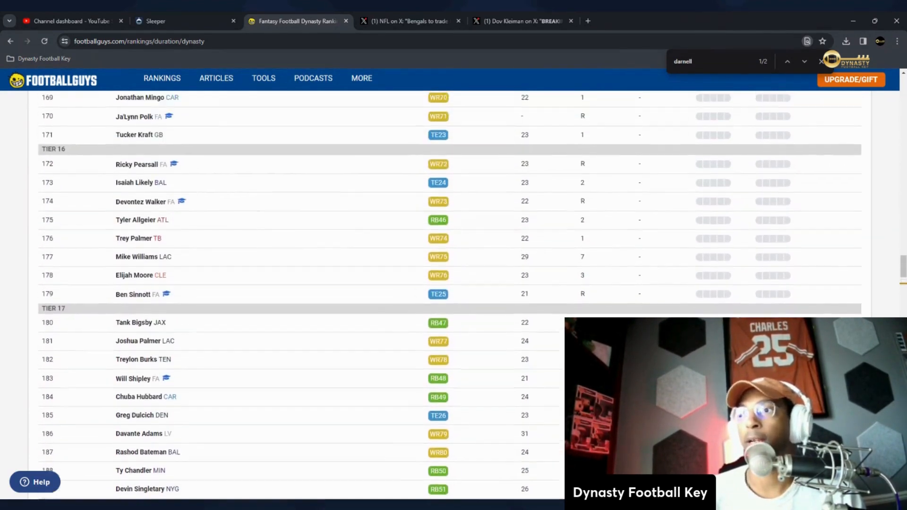
scroll("up", 3)
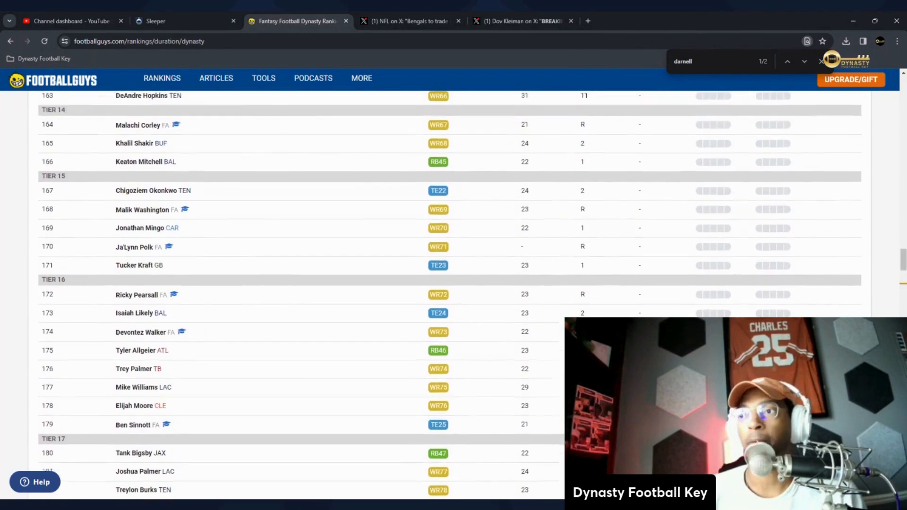
scroll("up", 3)
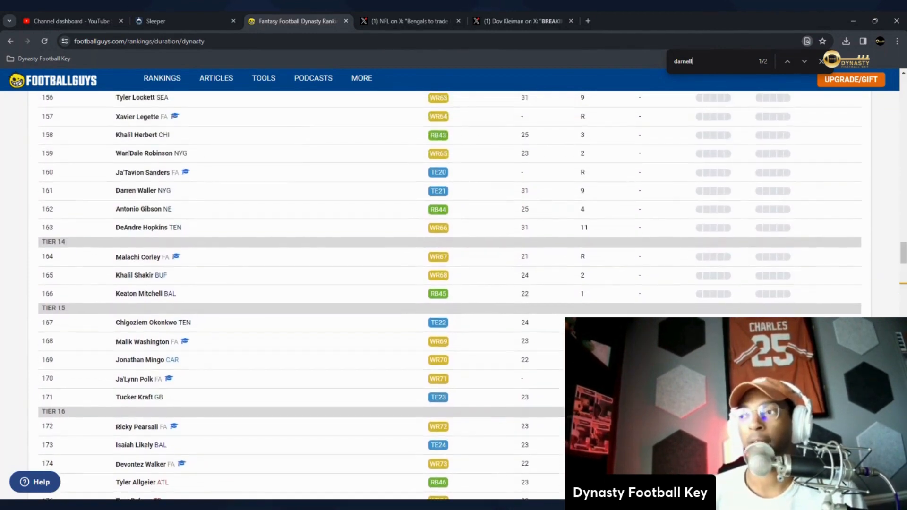
scroll("up", 3)
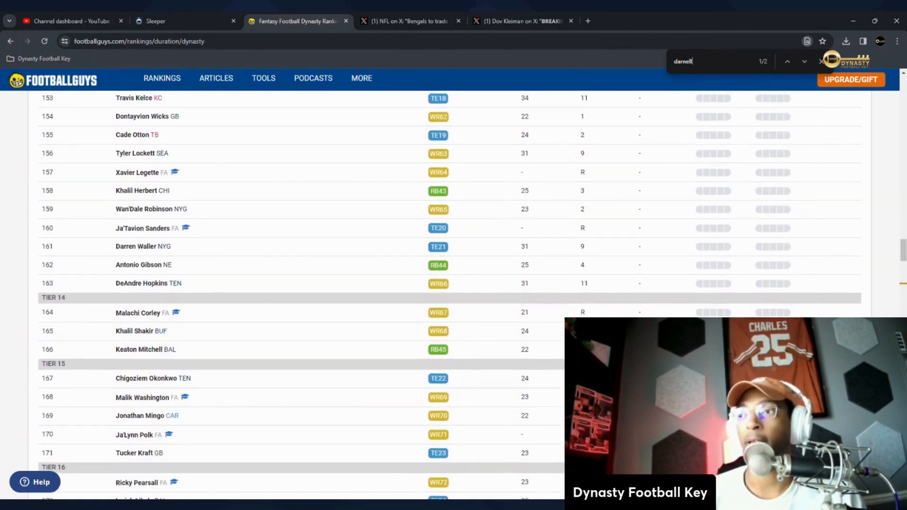
scroll("up", 3)
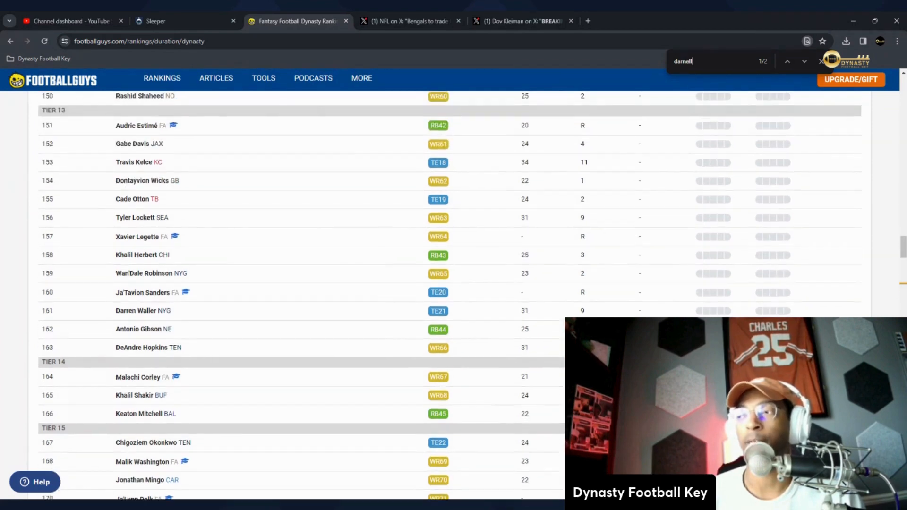
scroll("up", 3)
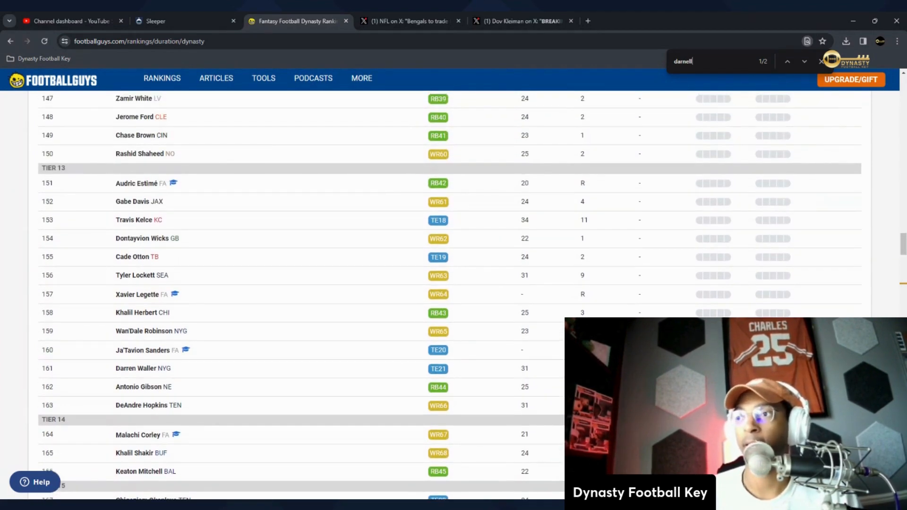
scroll("up", 3)
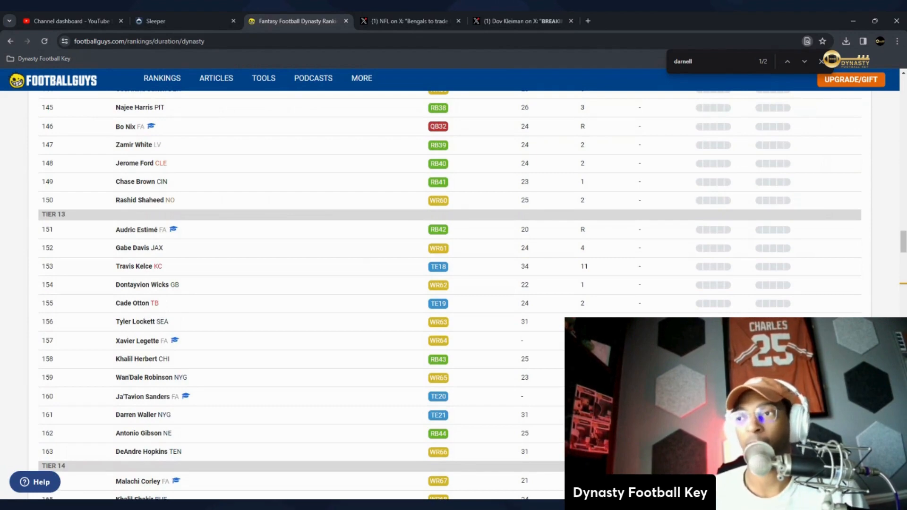
scroll("up", 3)
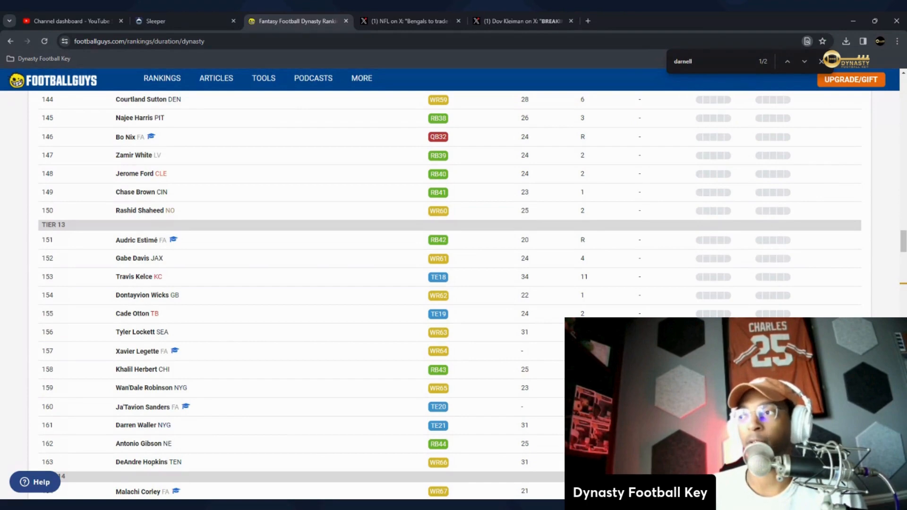
scroll("up", 3)
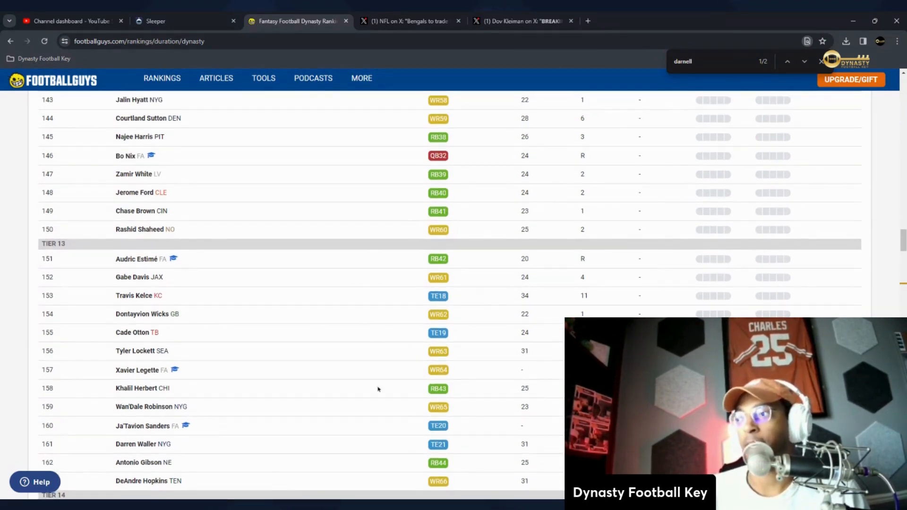
- Scroll back down to Darnell Mooney's row at No. 195, WR82, in Tier 18
scroll("down", 3)
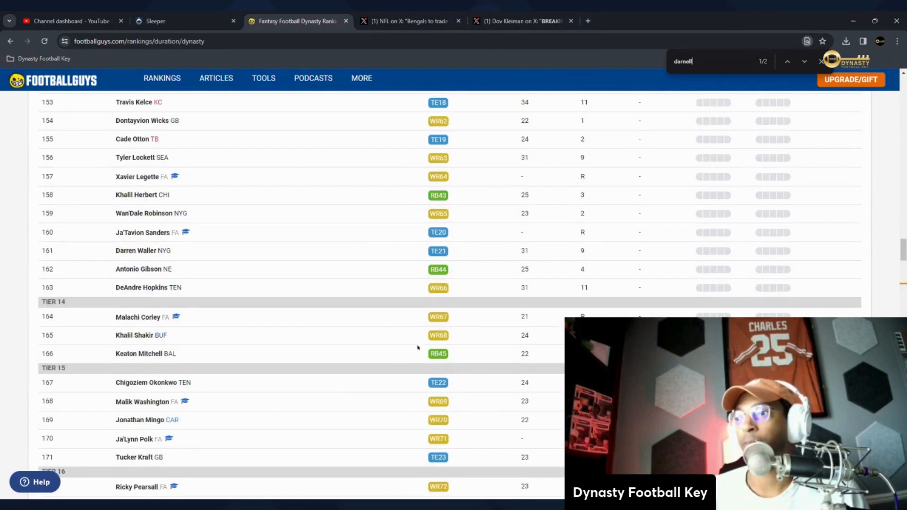
scroll("down", 3)
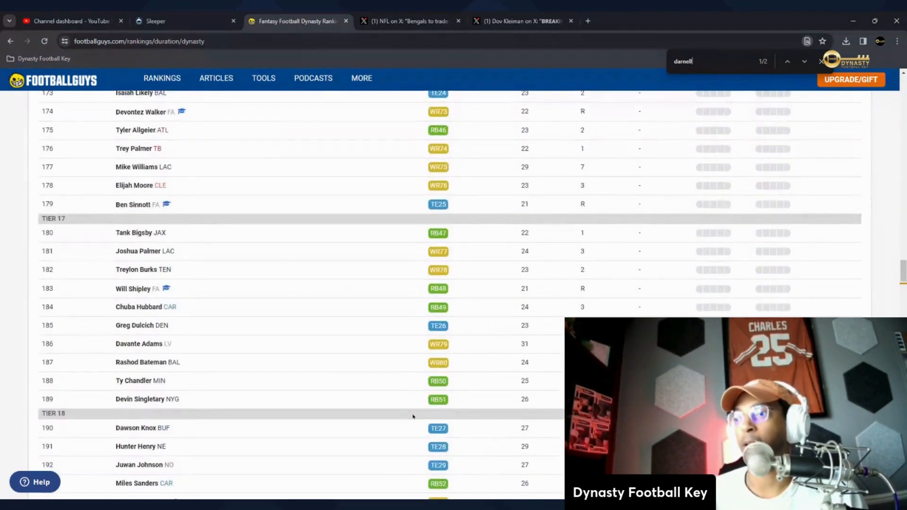
scroll("down", 3)
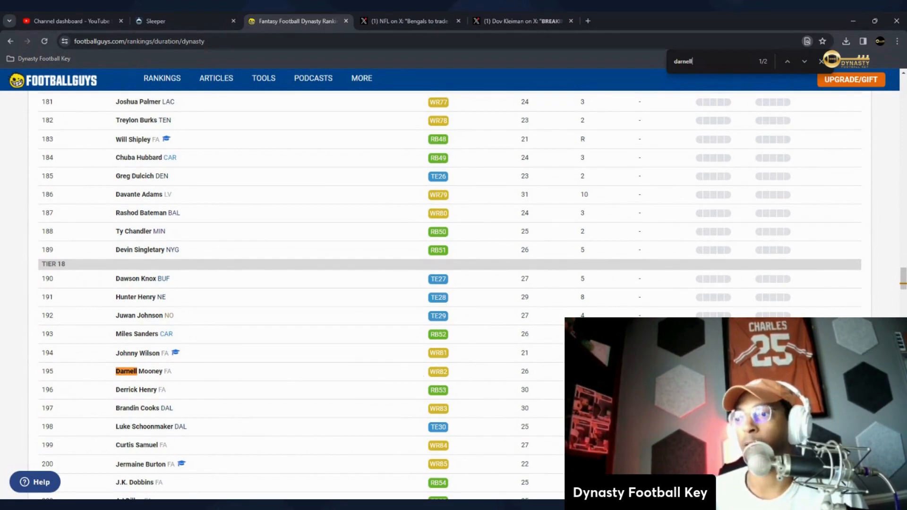
scroll("down", 3)
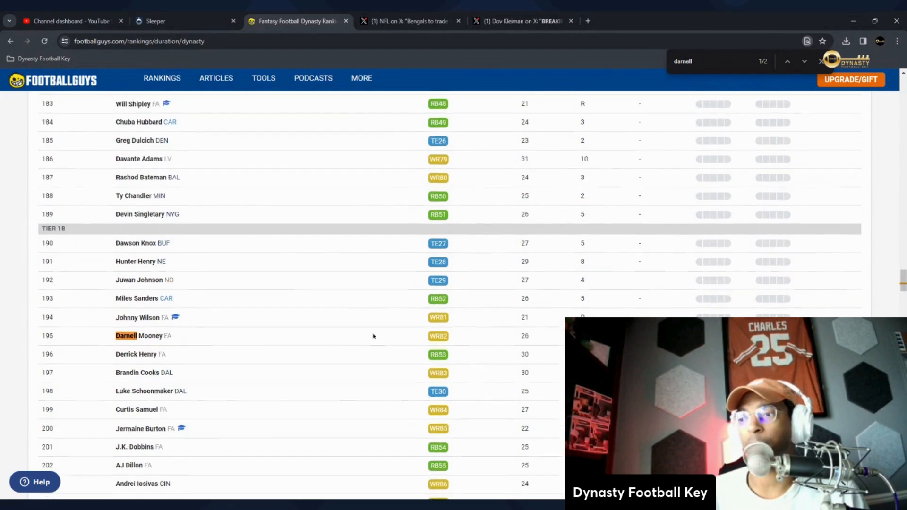
scroll("up", 3)
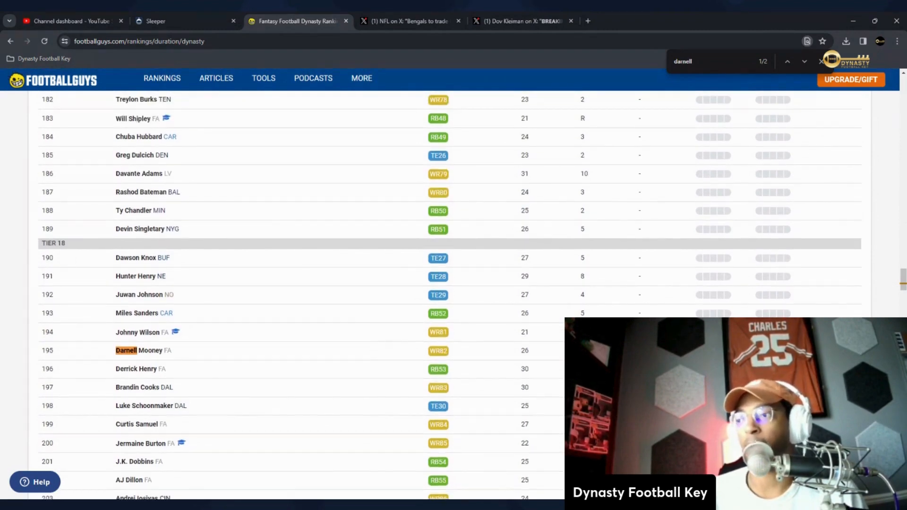